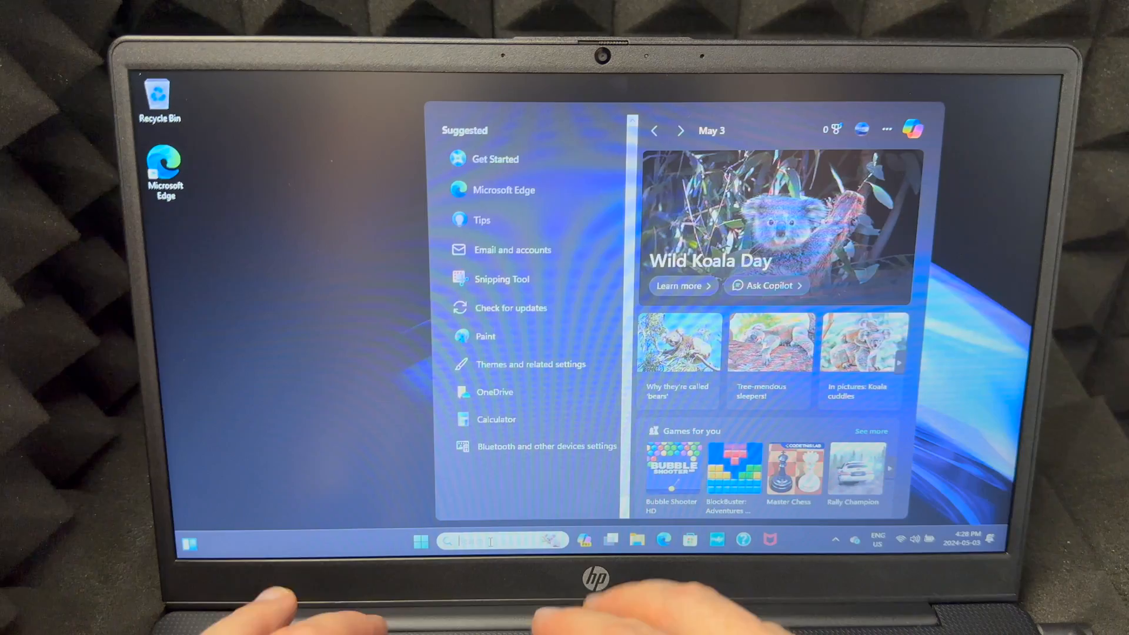
Step: Search Start for "reset" to surface Reset this PC
type("reset")
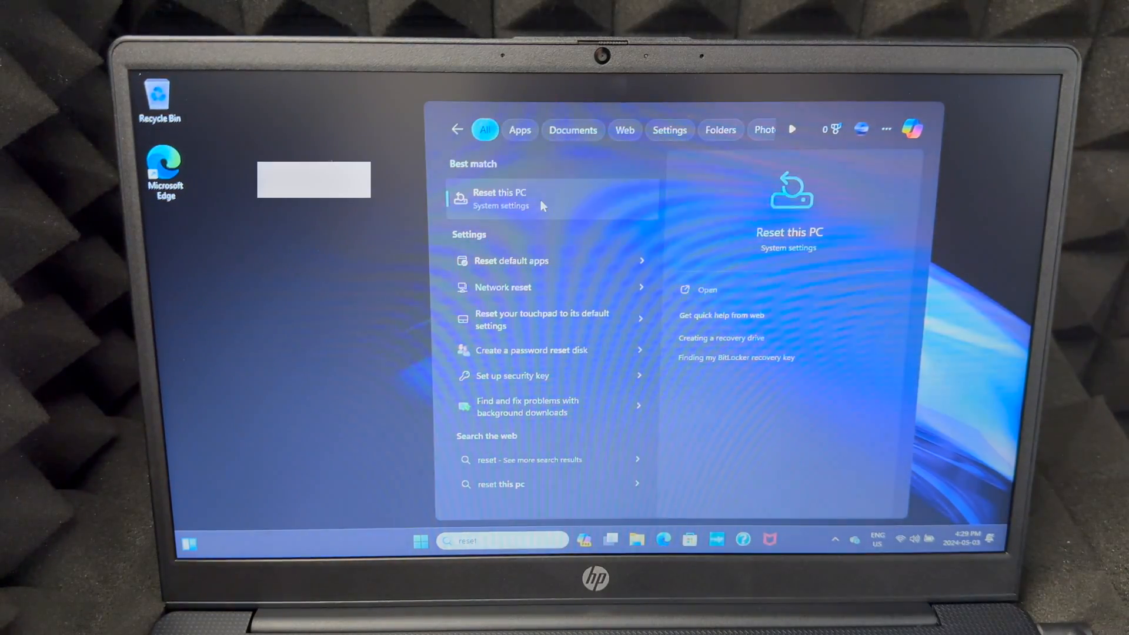
Step: Open the Reset this PC result to reach the System › Recovery page
left_click(499, 199)
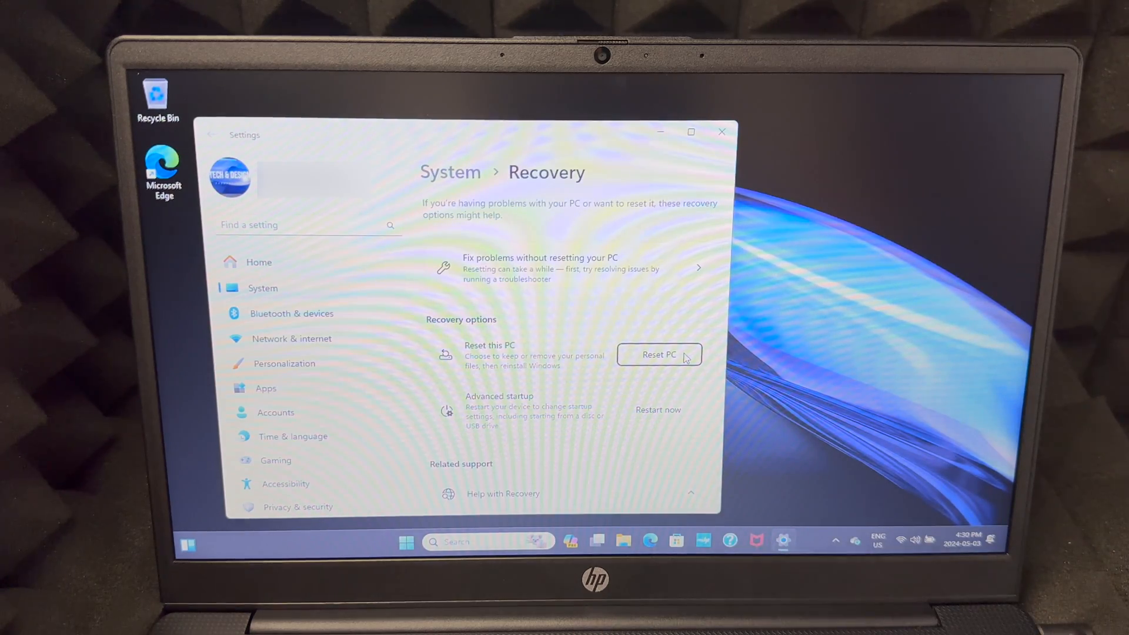
Step: Start Reset PC and choose Remove everything
left_click(658, 354)
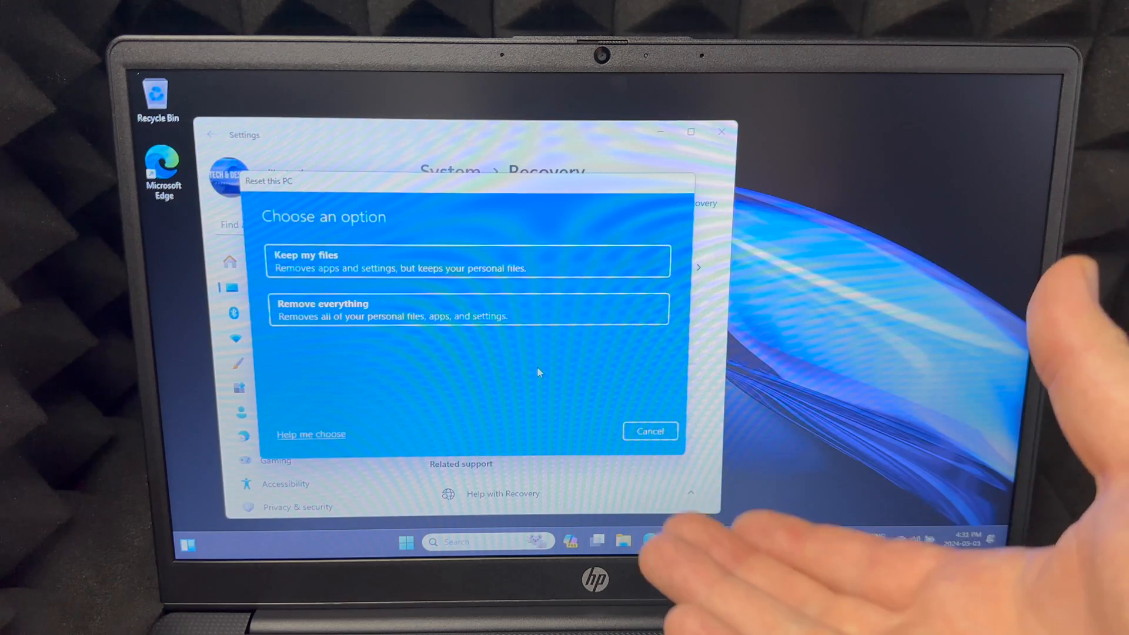
left_click(467, 260)
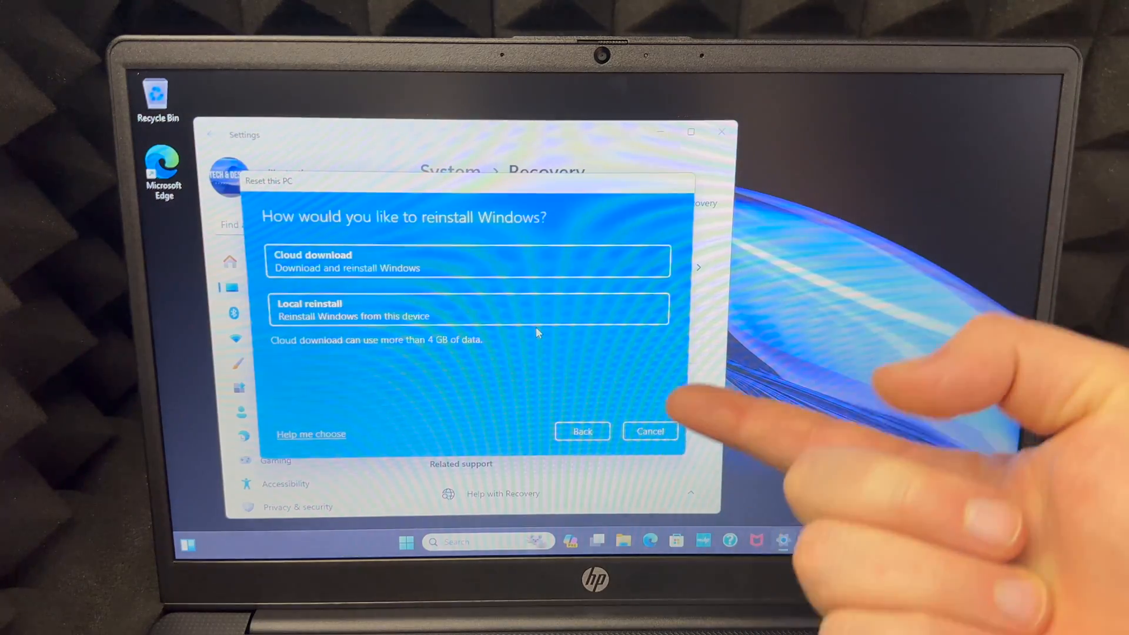
mouse_move(536, 333)
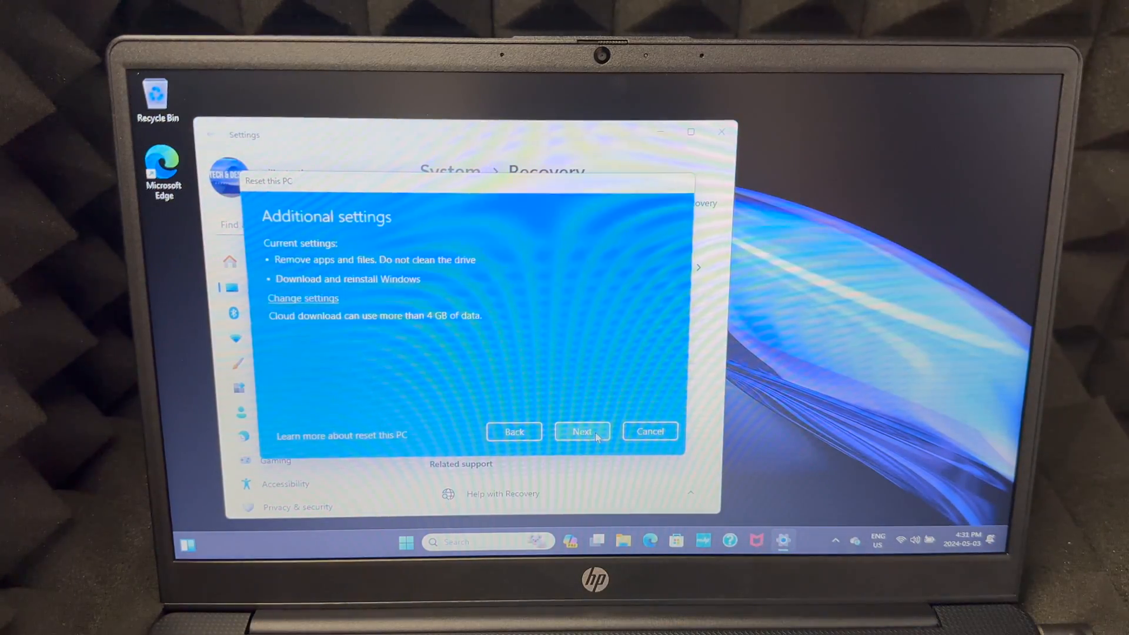
Step: Keep Cloud download with the current additional settings and continue to the summary
left_click(582, 431)
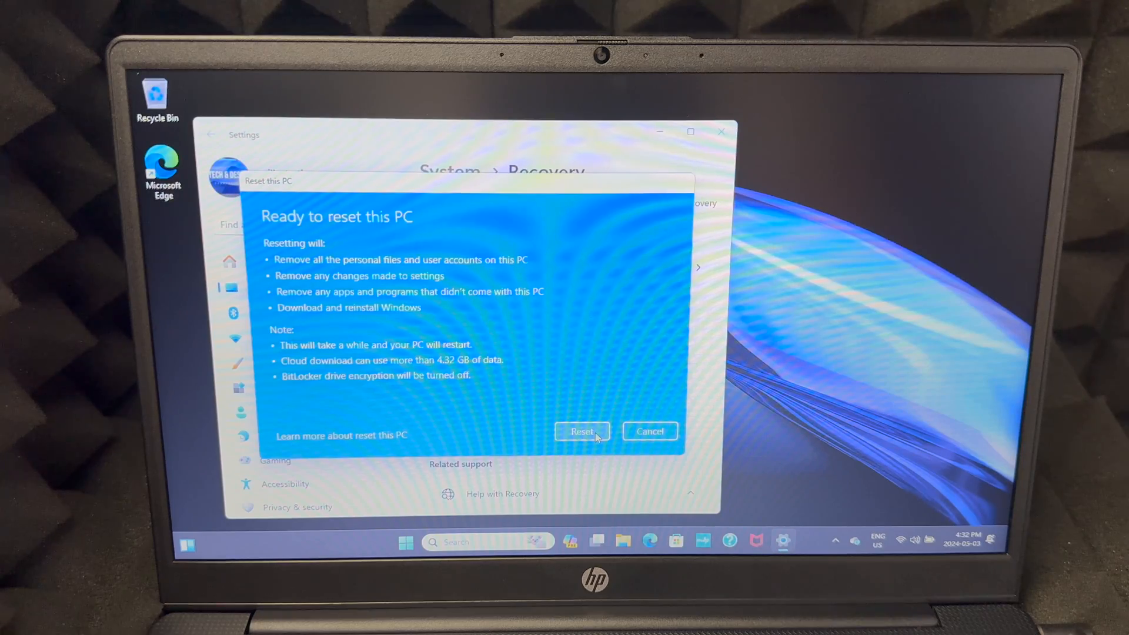
Step: Confirm Reset on the Ready to reset this PC summary
left_click(582, 430)
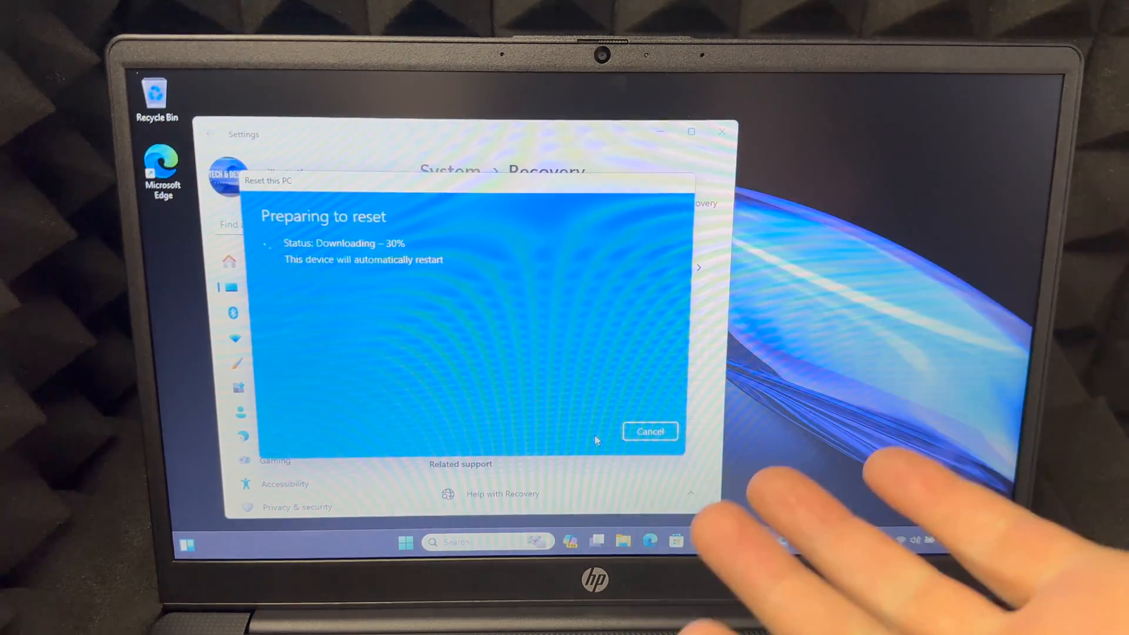